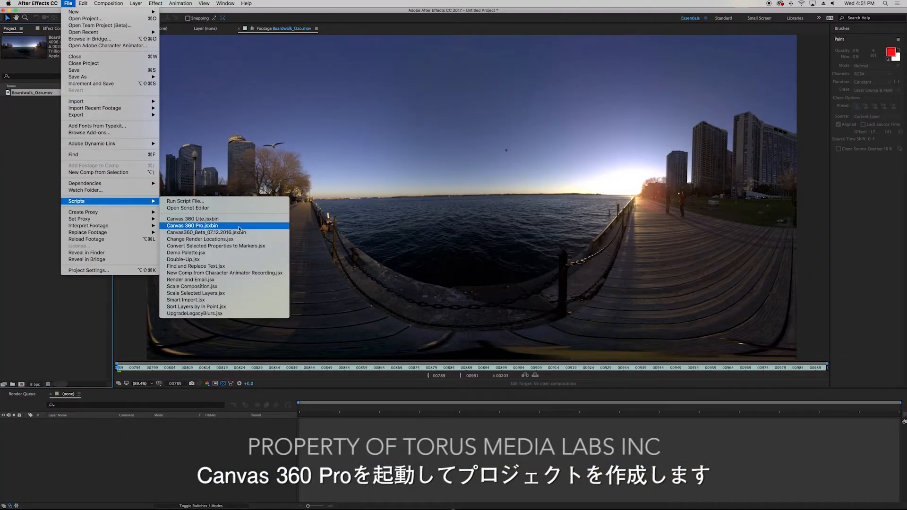
Create a Canvas 360 Pro project from the Boardwalk_Ozo.mov composition.
click(192, 226)
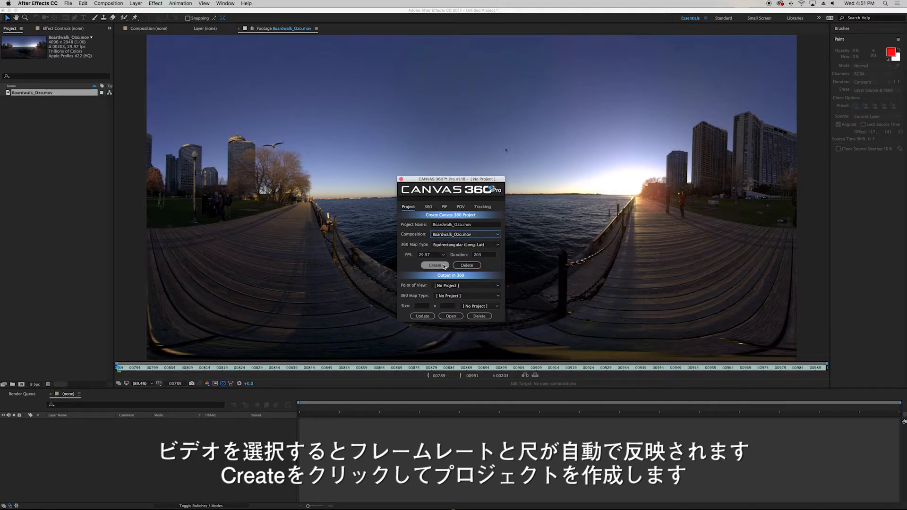
click(435, 264)
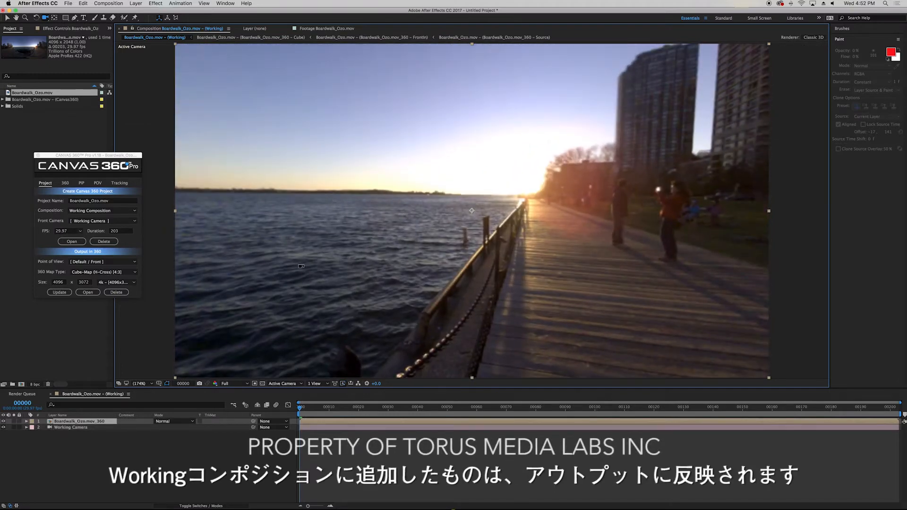
Add a new black solid to the working composition and apply Trapcode Form to it.
right_click(109, 439)
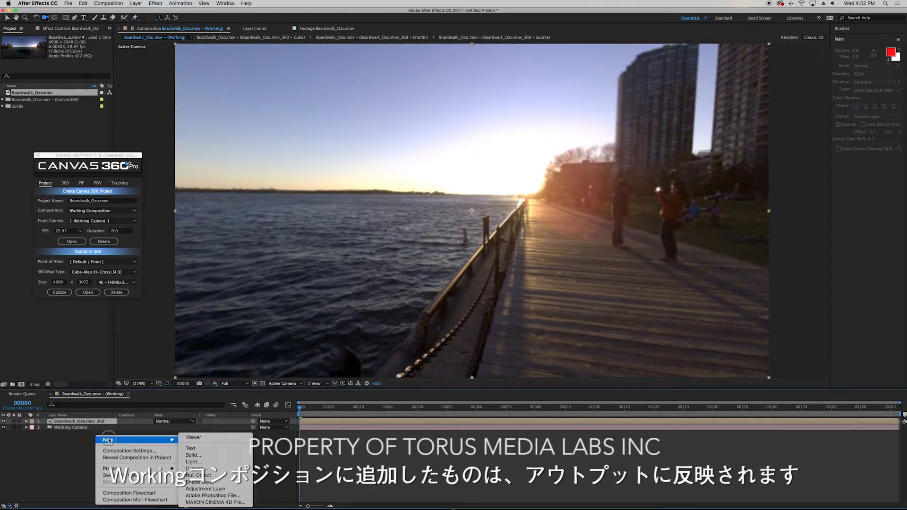
click(193, 455)
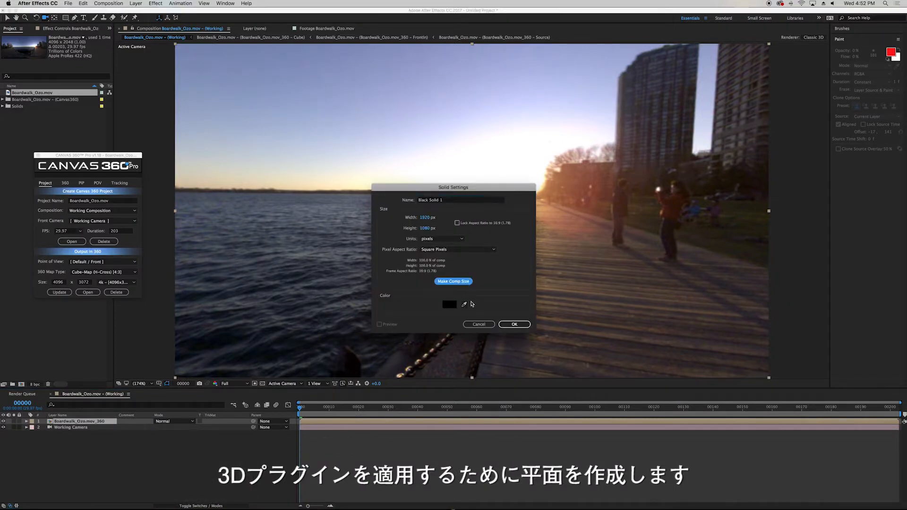
click(513, 324)
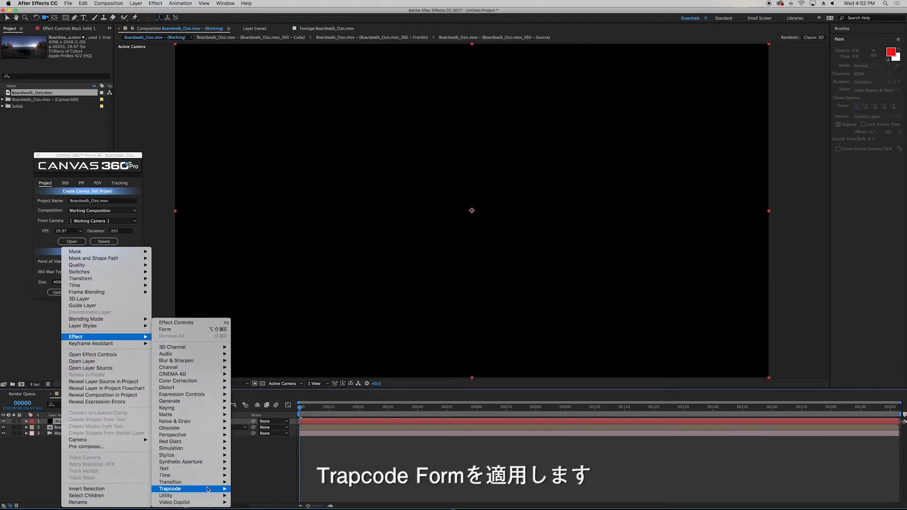
mouse_move(171, 489)
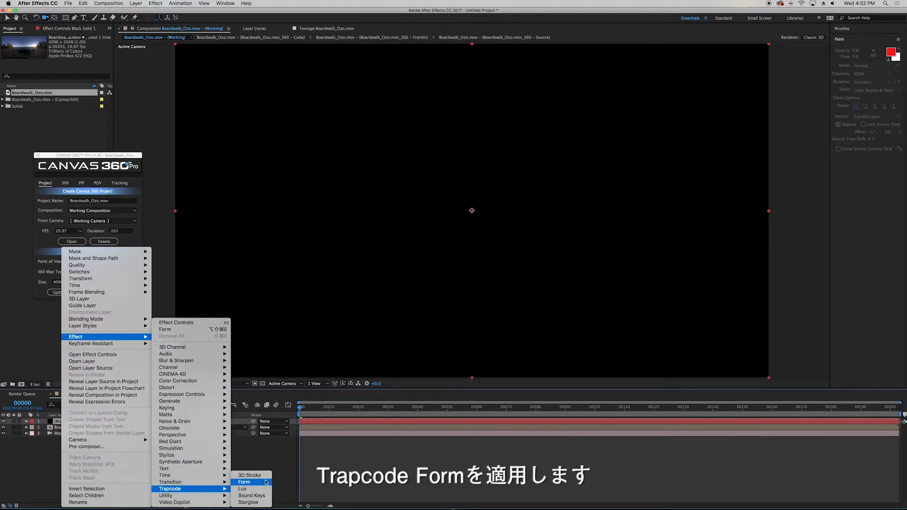
click(244, 482)
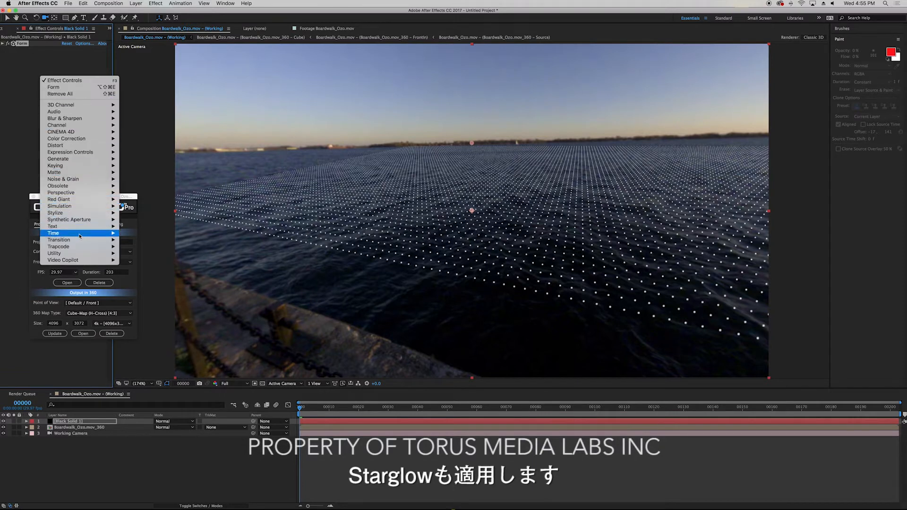
mouse_move(75, 247)
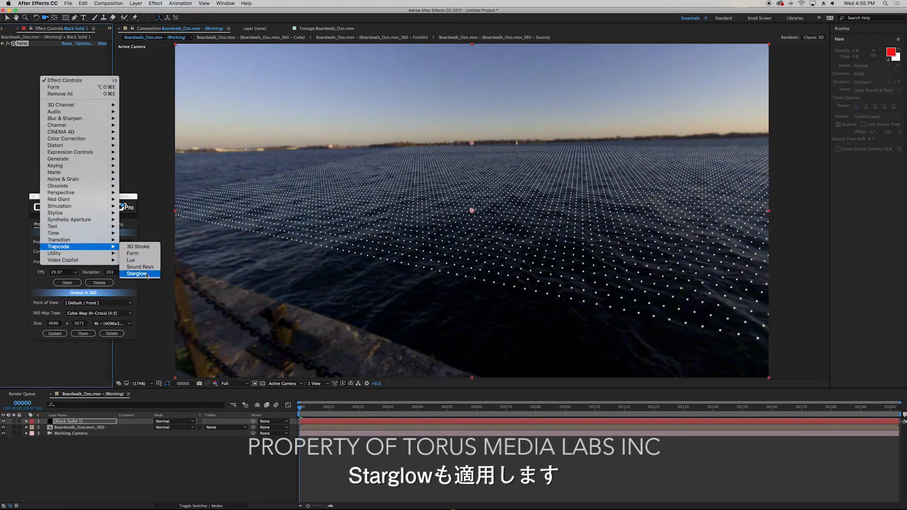
Apply Trapcode Starglow to the particle grid solid and expand the Form settings.
click(137, 274)
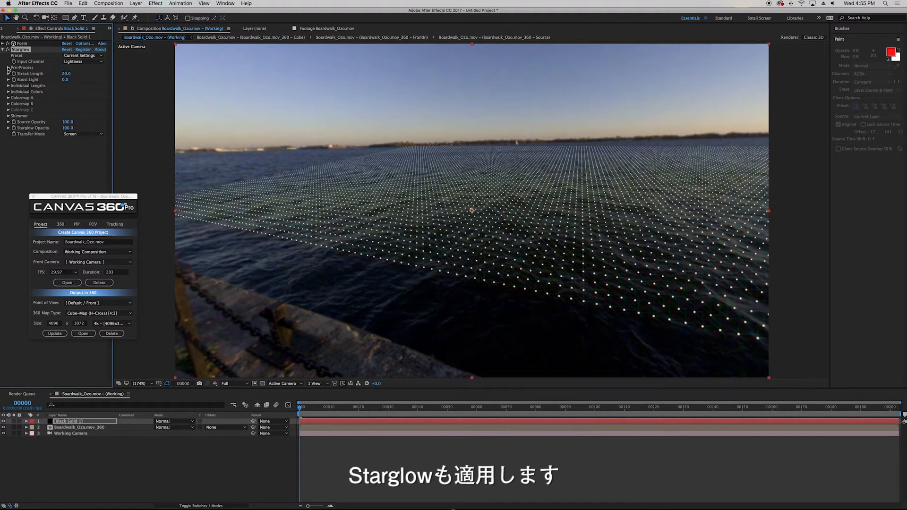
click(6, 68)
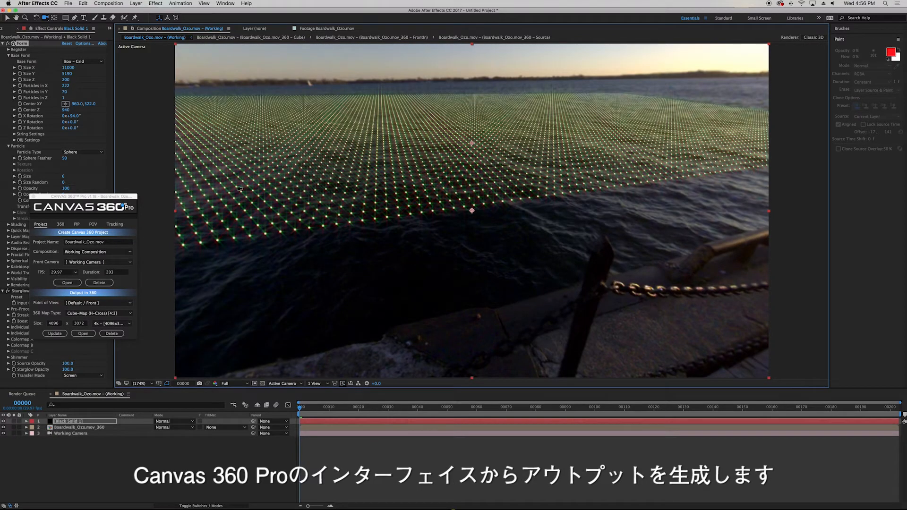
Update the Canvas 360 output as a Default/Front cube-map at 4K size.
drag(81, 196, 145, 176)
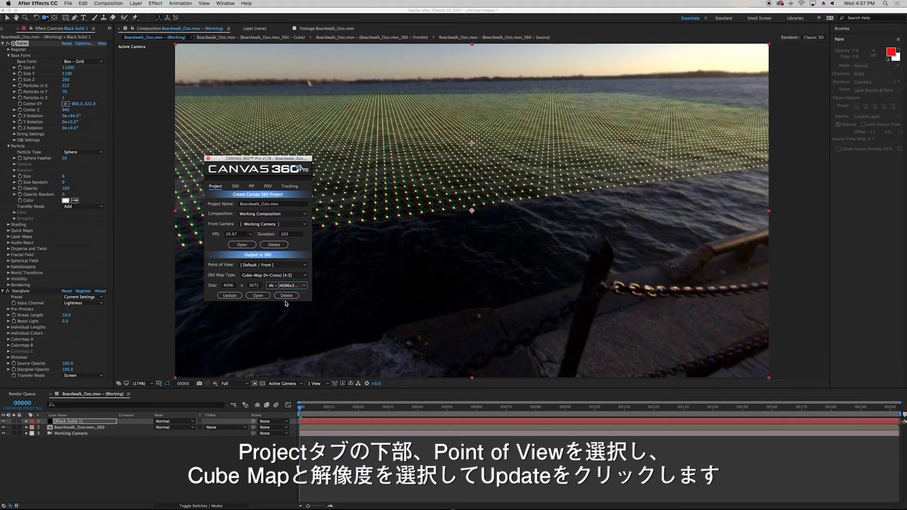
click(228, 295)
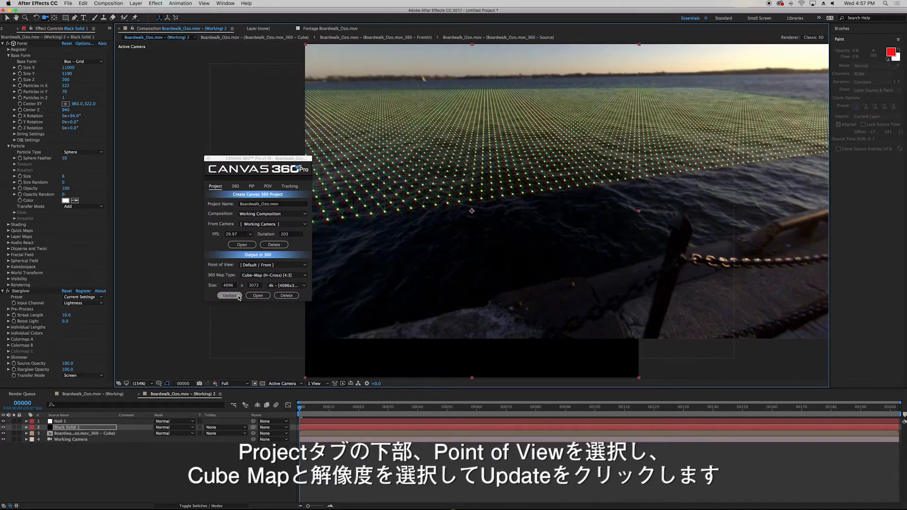
click(228, 295)
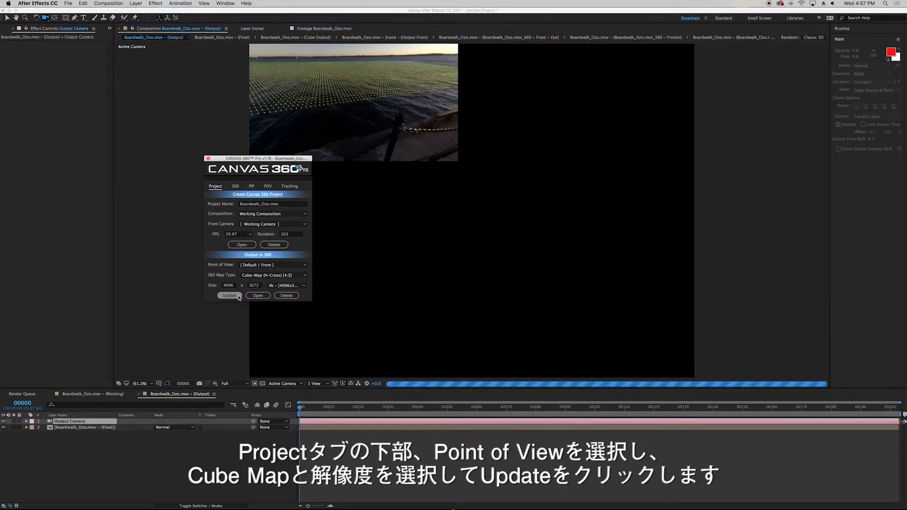
click(228, 295)
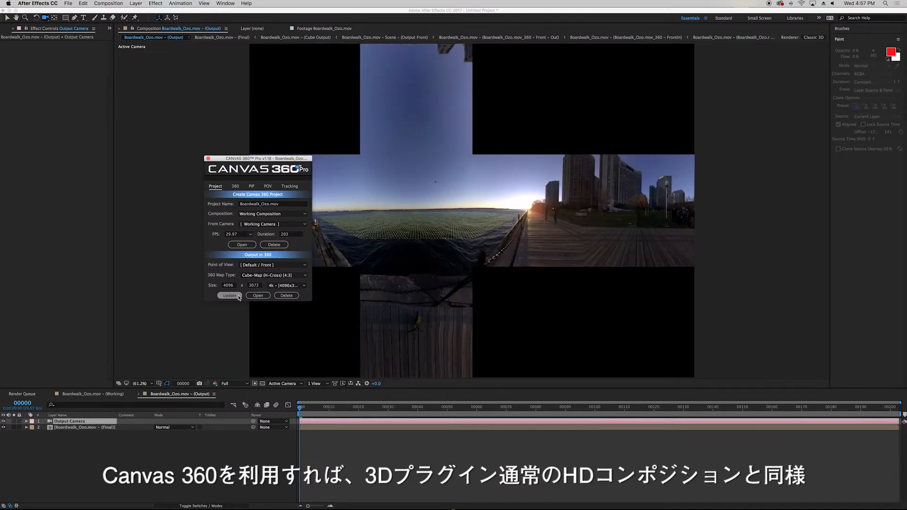
drag(257, 159, 114, 127)
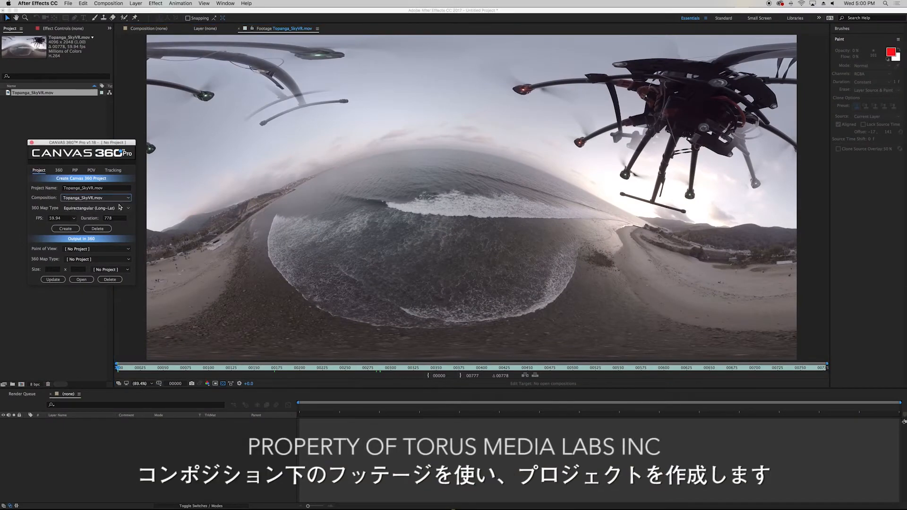
Create a Canvas 360 project from Topanga_SkyVR.mov and open its working composition.
click(65, 227)
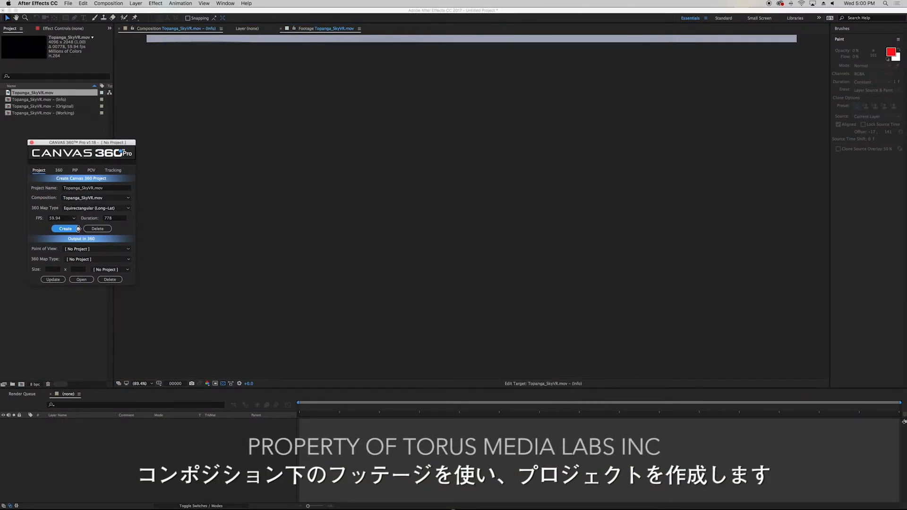
click(65, 229)
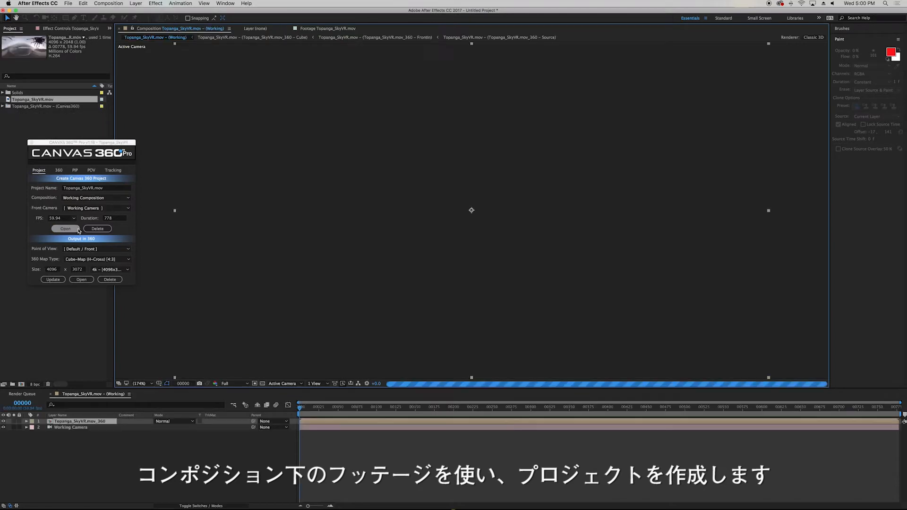
click(65, 228)
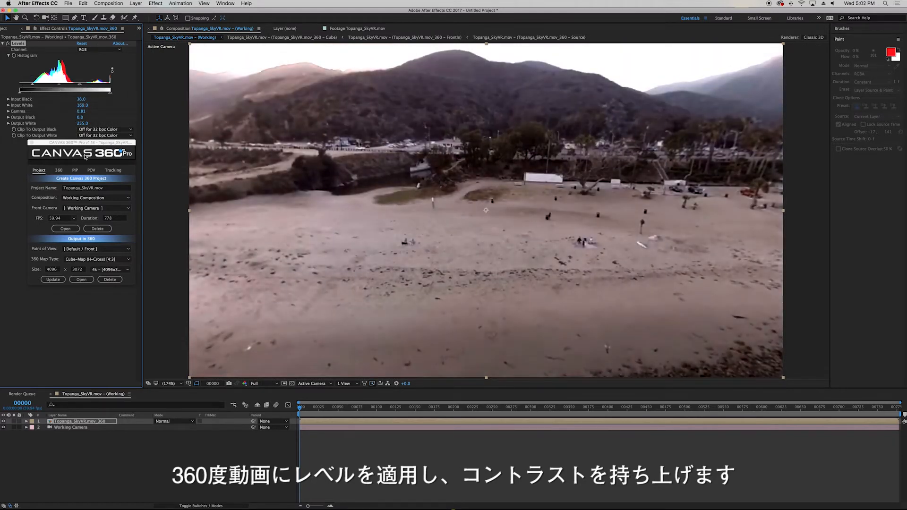
Save the current viewing angle as a point of view named trackPOV.
click(90, 169)
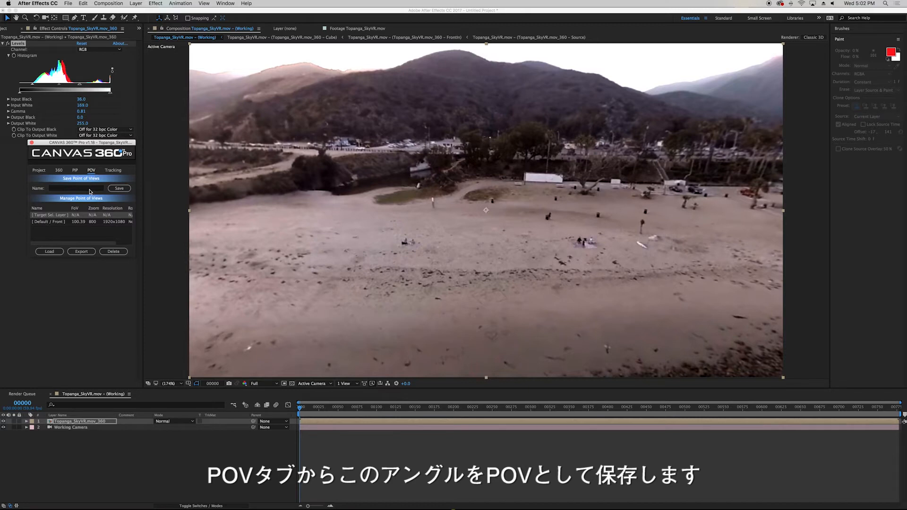
text(track)
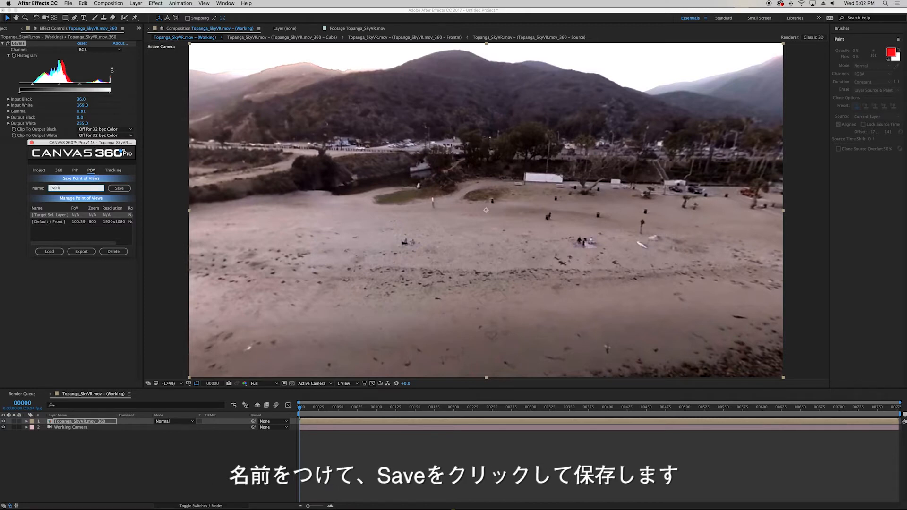
text(POV)
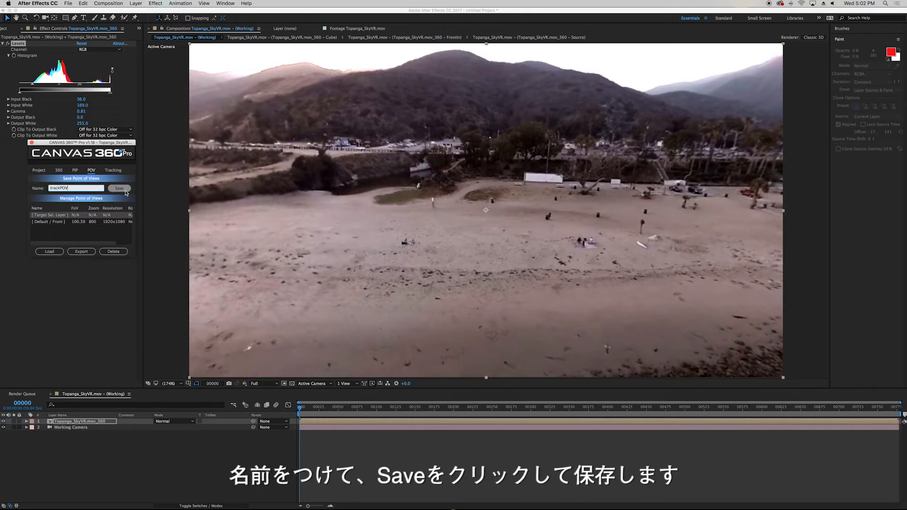
click(119, 188)
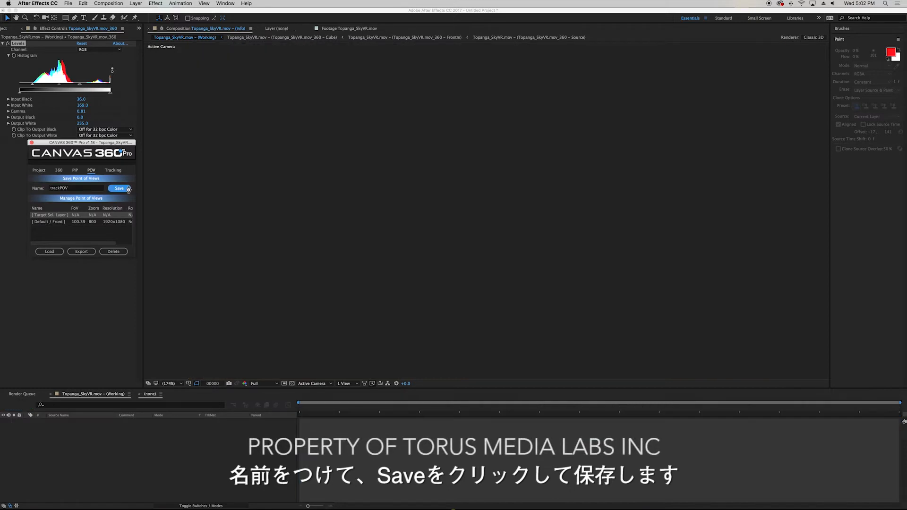
click(119, 188)
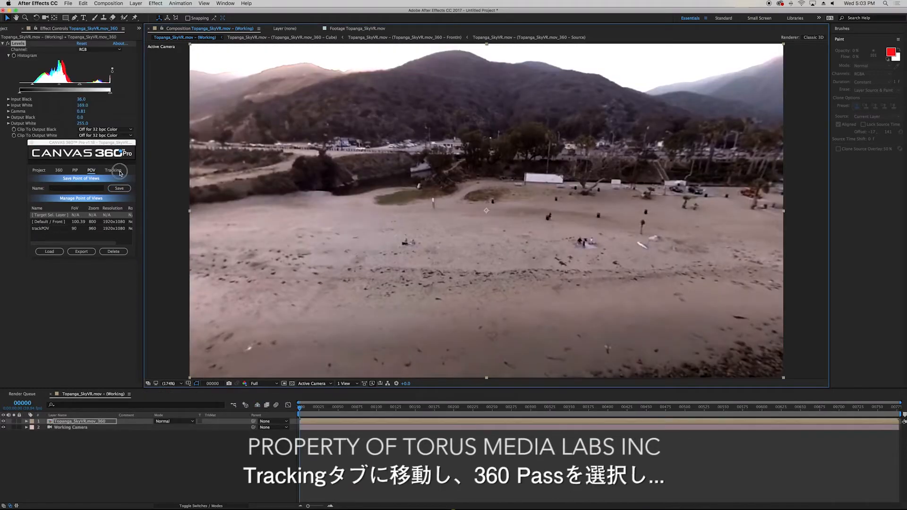
Run Track Camera (AE) from trackPOV and reveal the solved track points.
click(112, 170)
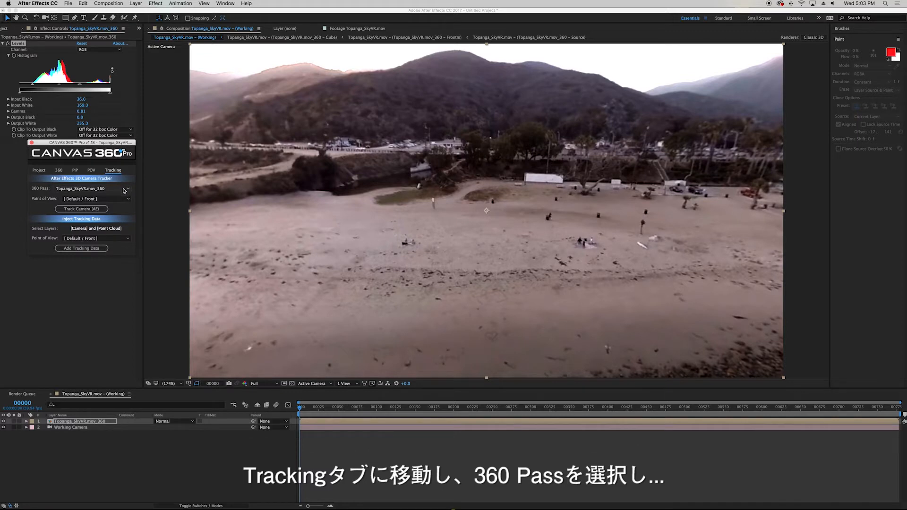
mouse_move(112, 201)
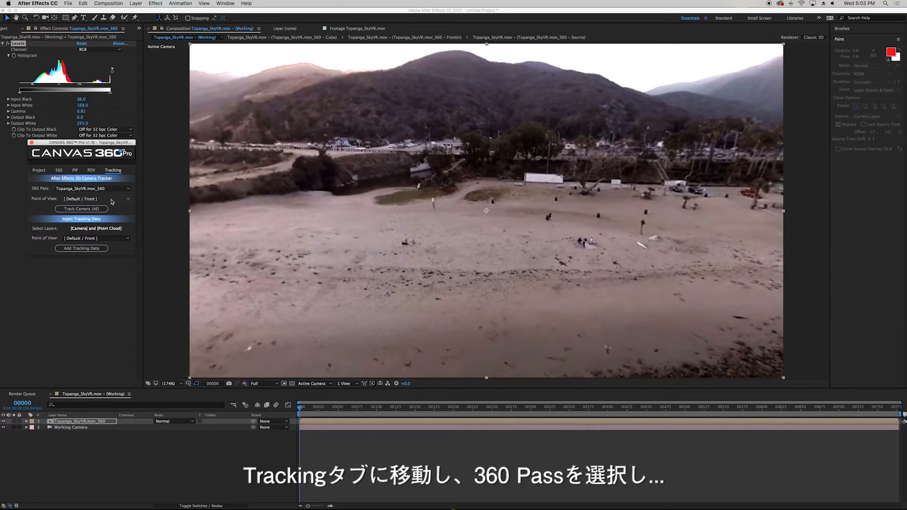
click(94, 199)
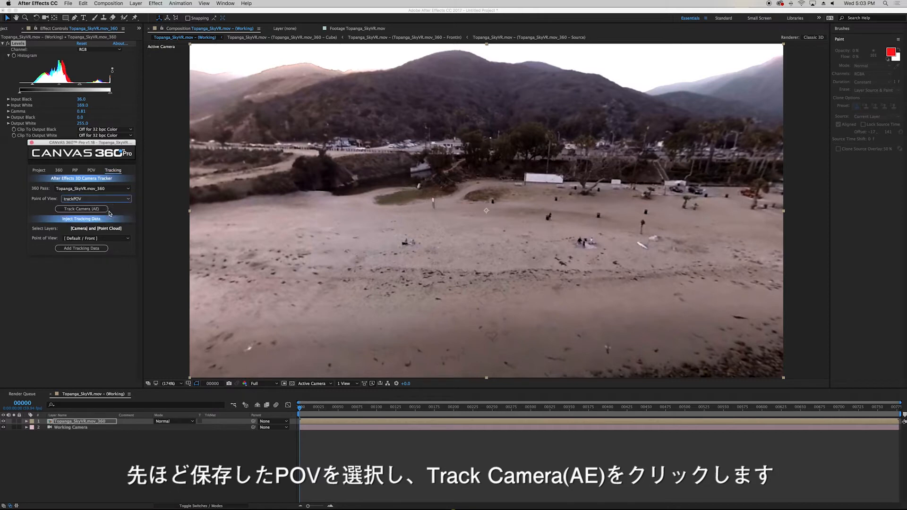
click(81, 208)
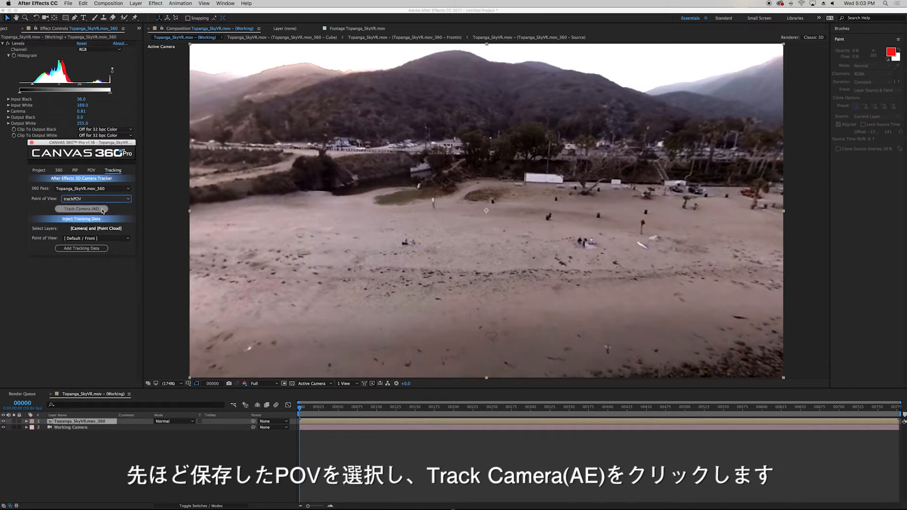
click(81, 209)
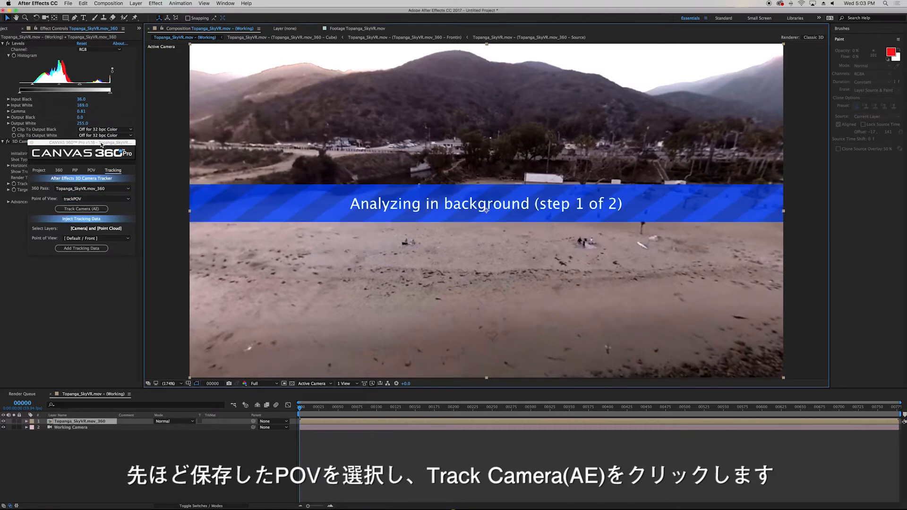
click(82, 209)
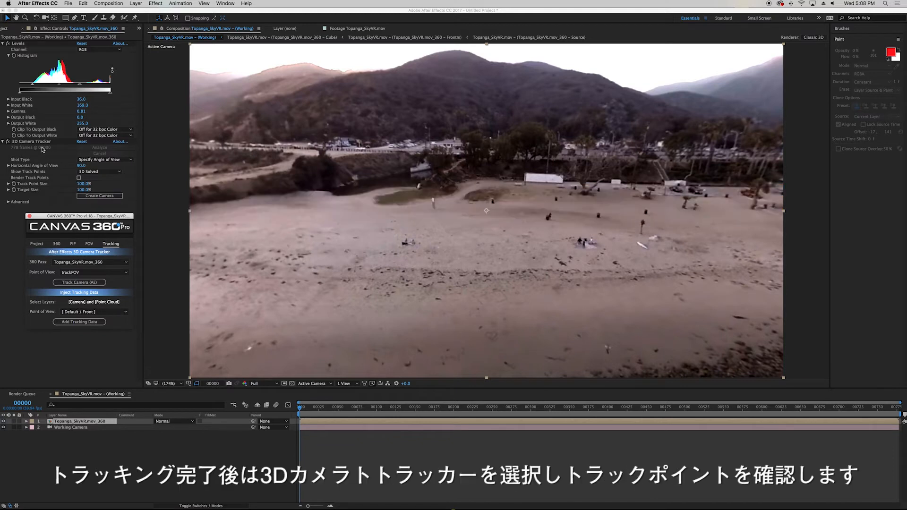
click(31, 141)
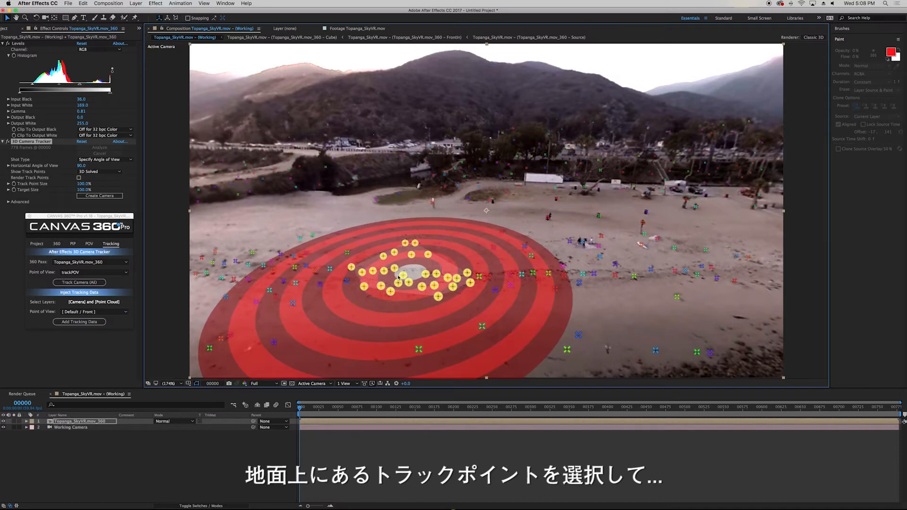
Create a solid and camera from the selected ground track points and select both layers.
right_click(402, 276)
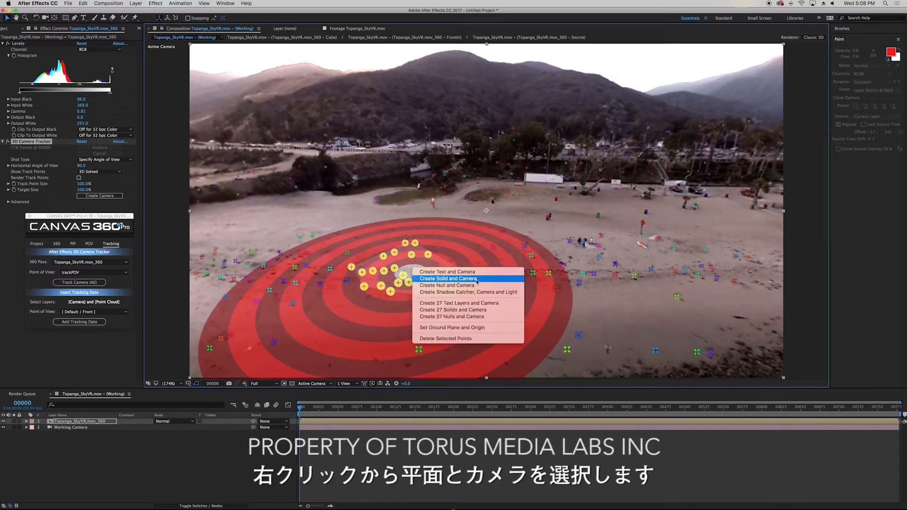
click(448, 278)
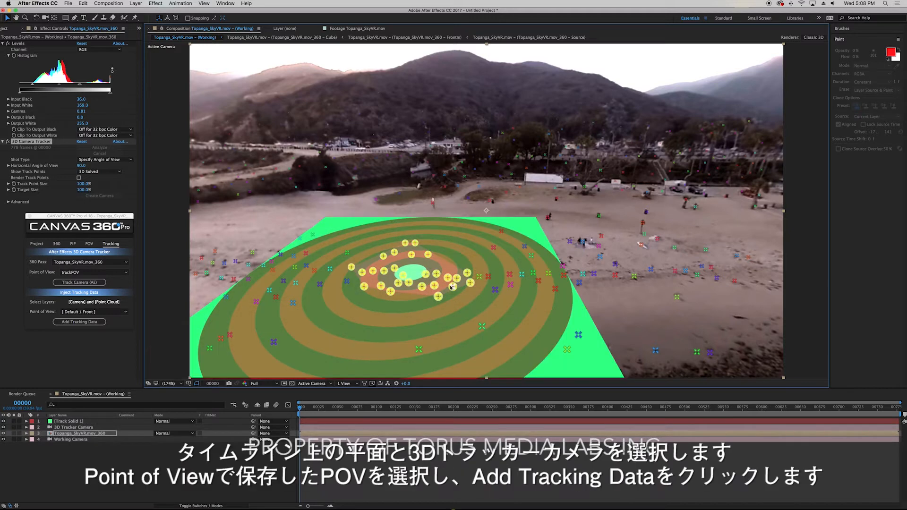
click(68, 421)
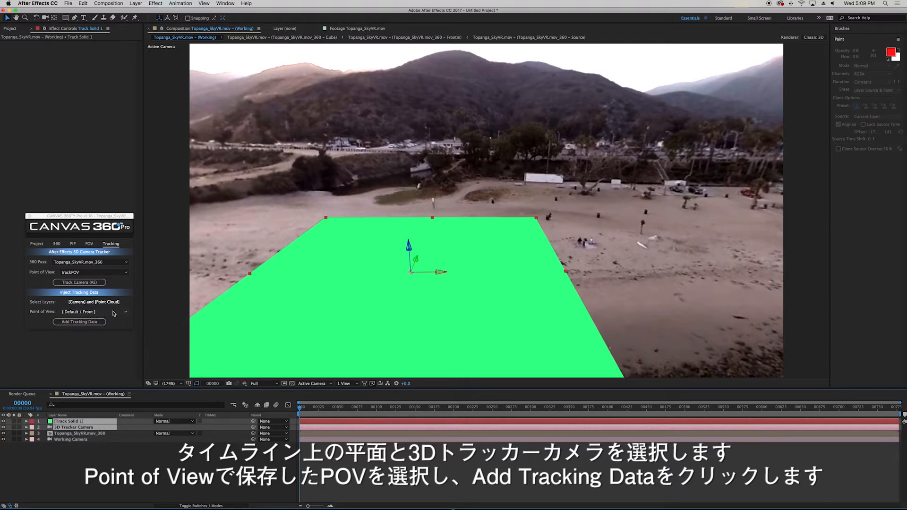
Add the tracking data to the 360 project using the trackPOV point of view.
click(92, 311)
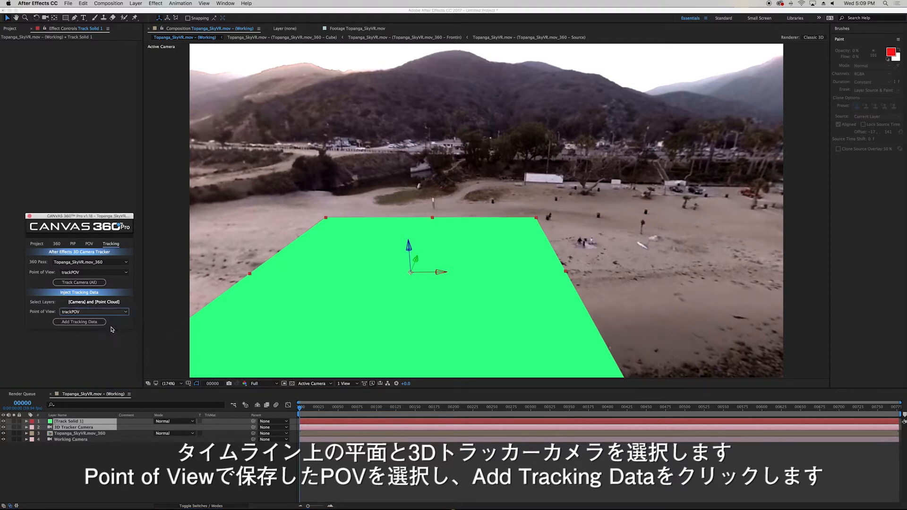
click(79, 321)
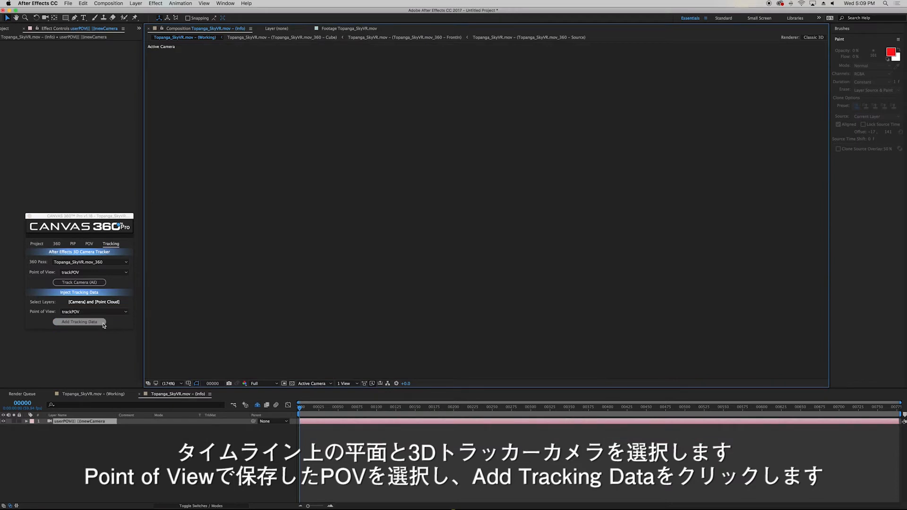
click(79, 322)
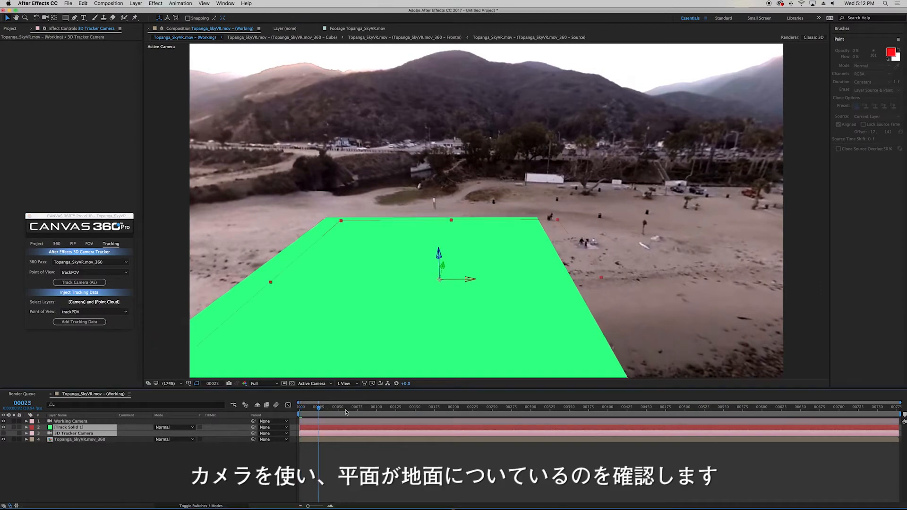
Scrub time in a 2 Views layout, remove the 3D Tracker Camera and hide the green plane.
drag(319, 406, 357, 406)
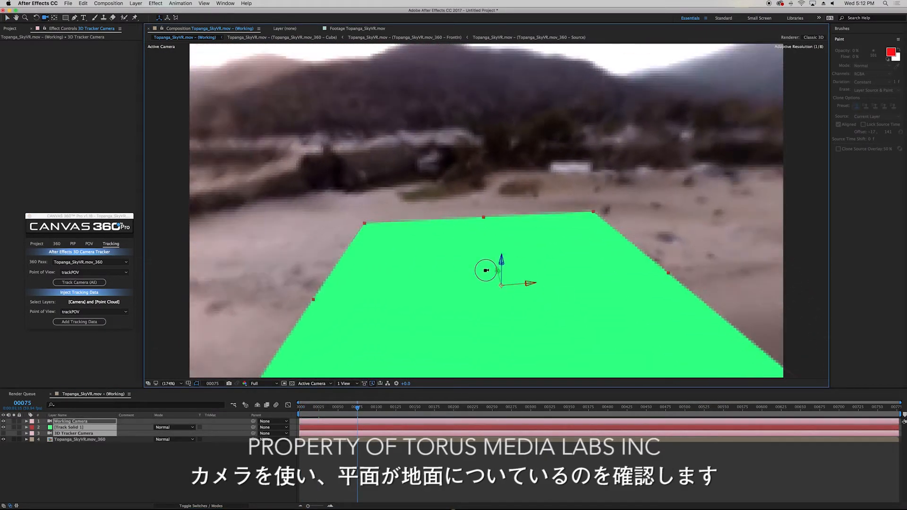
click(344, 382)
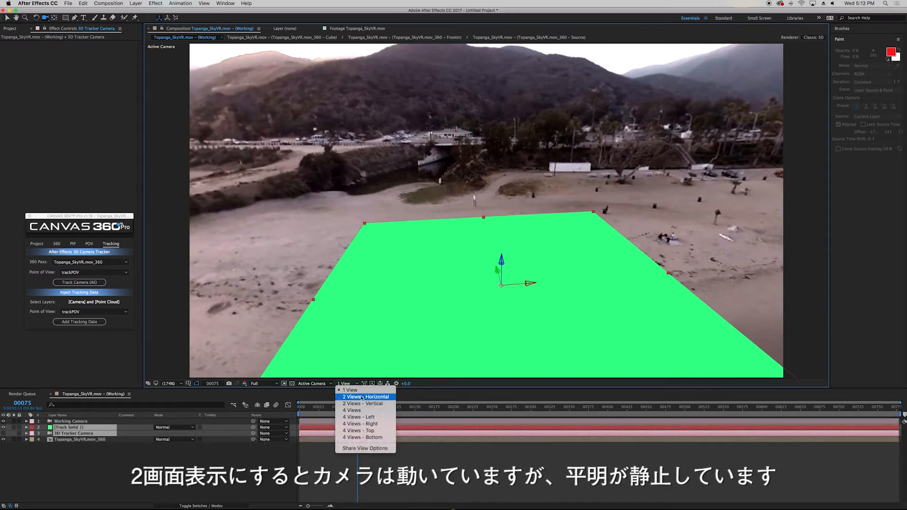
click(365, 396)
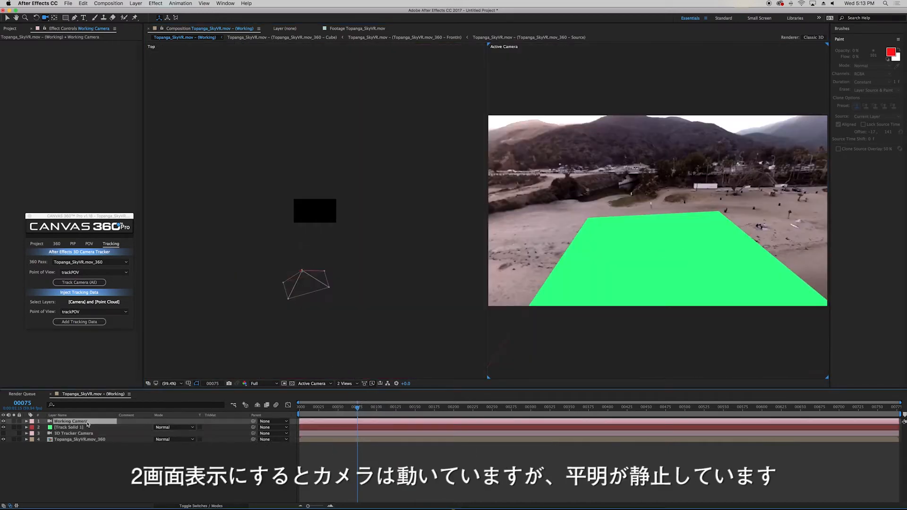
click(359, 409)
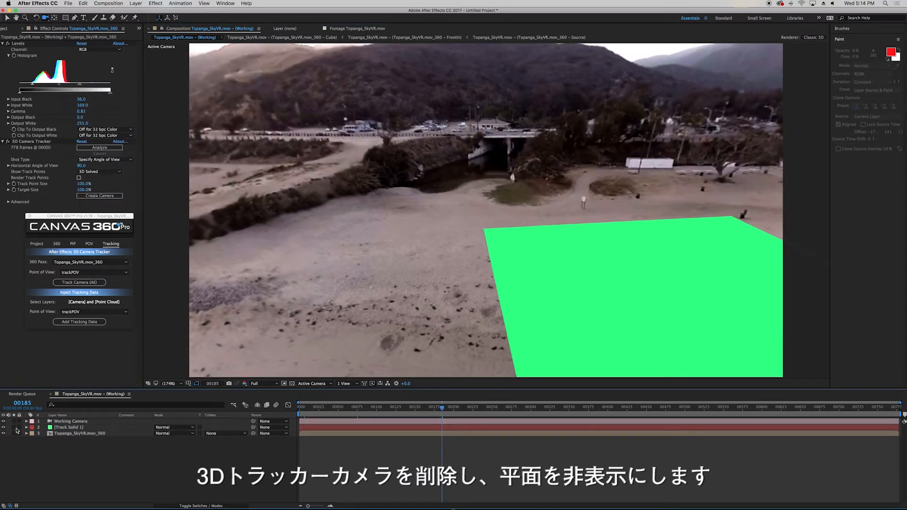
click(4, 433)
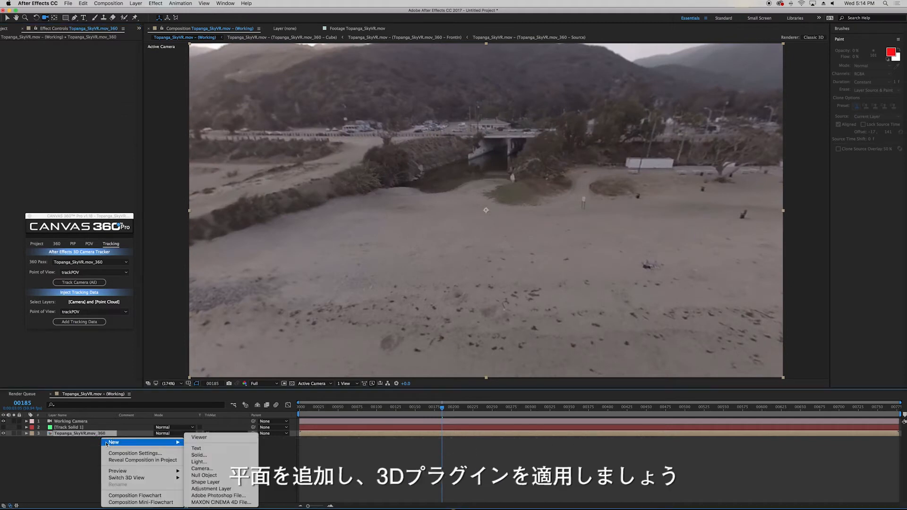
Add a comp-size solid named Form to the working composition.
click(198, 455)
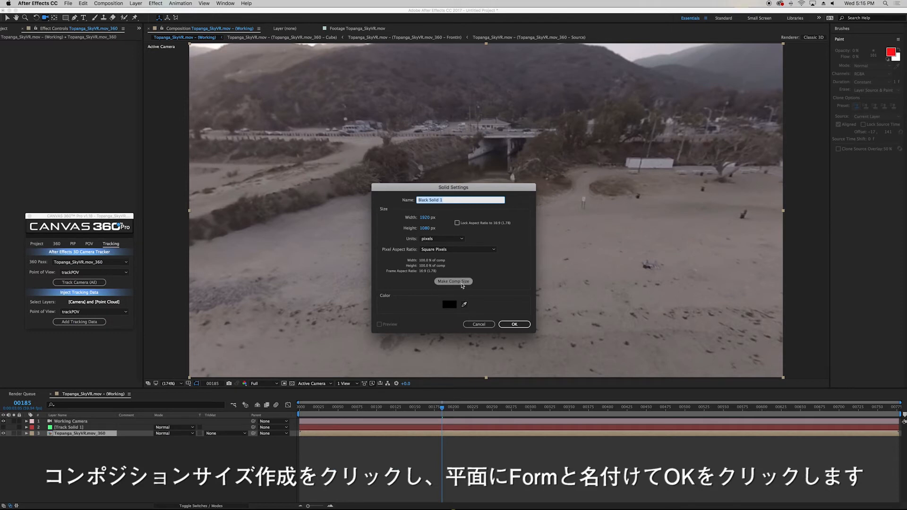
click(452, 282)
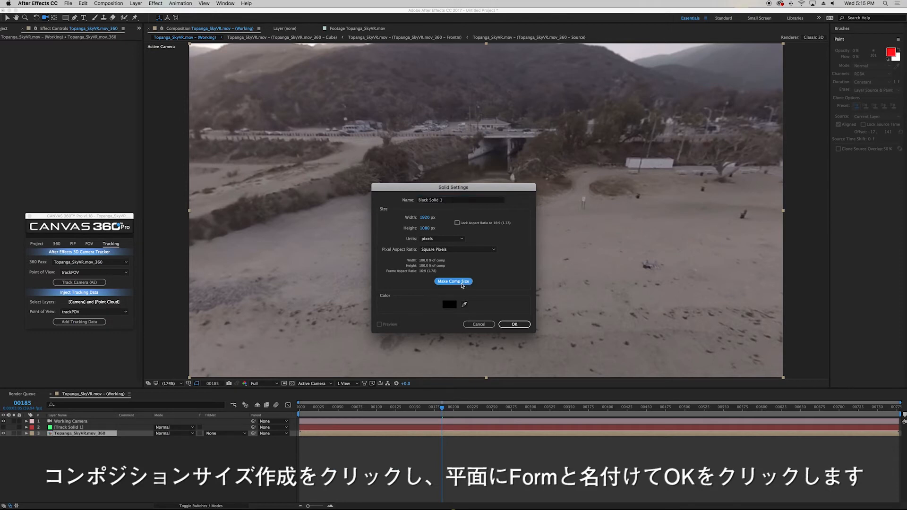
click(460, 199)
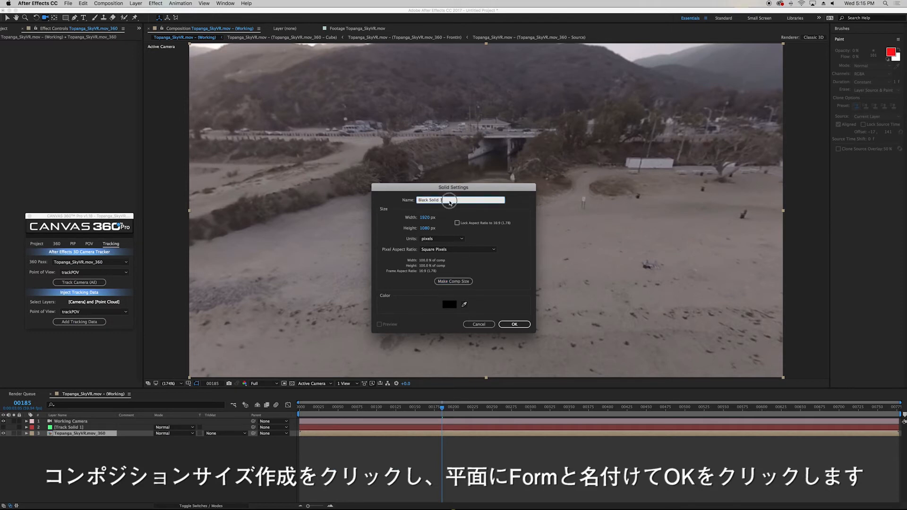
text(Form)
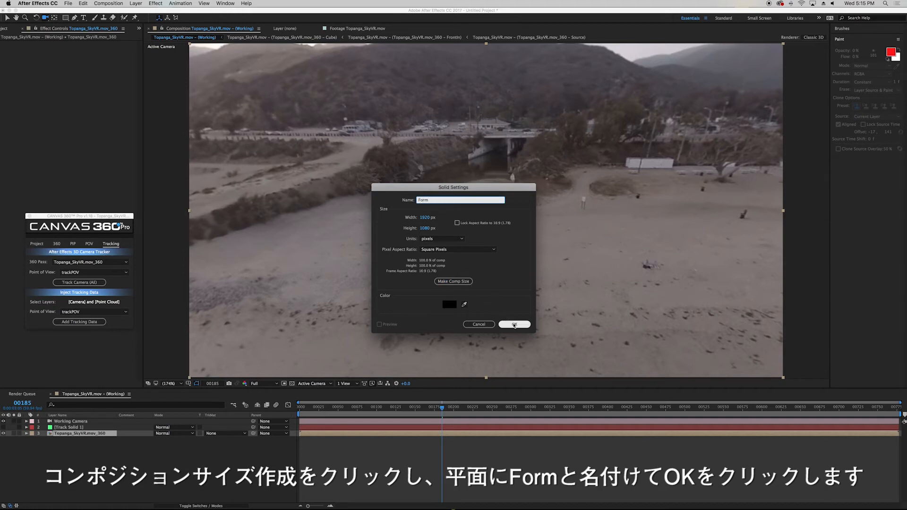
click(513, 324)
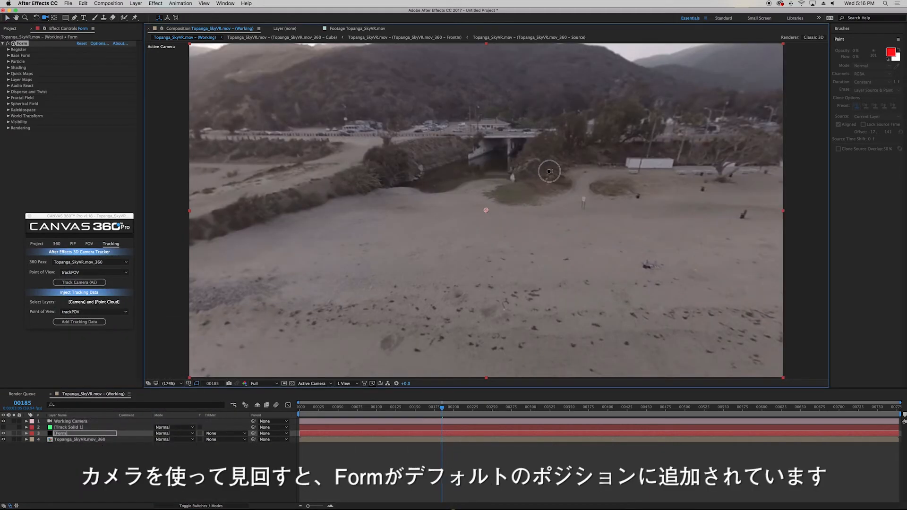
Look around the scene for the Form particles and lay the Box-Grid over the beach ground.
drag(549, 171, 408, 217)
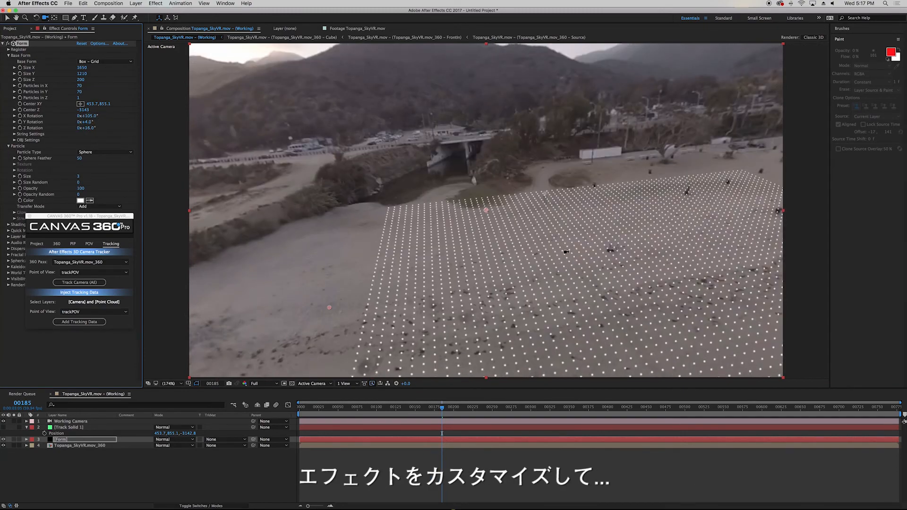
right_click(84, 439)
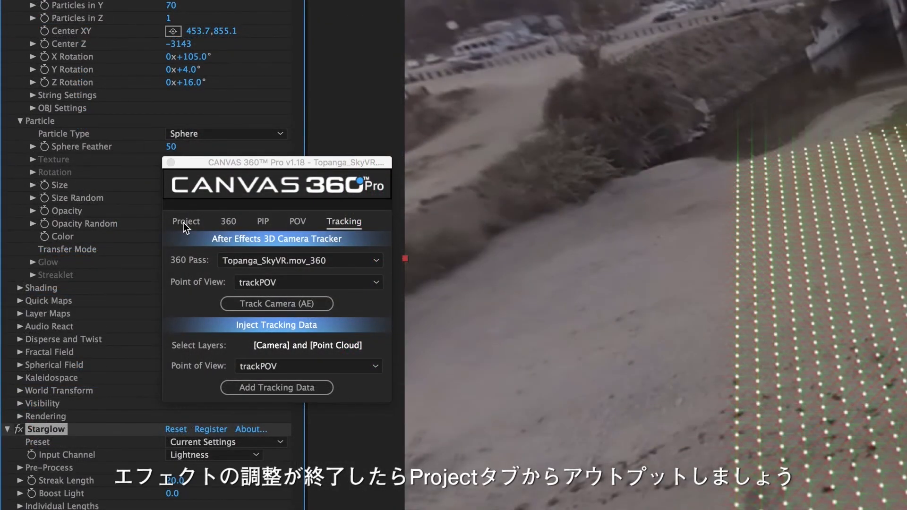
Show the Canvas 360 project output settings: Front point of view, Cube-Map type, 4K size.
click(187, 221)
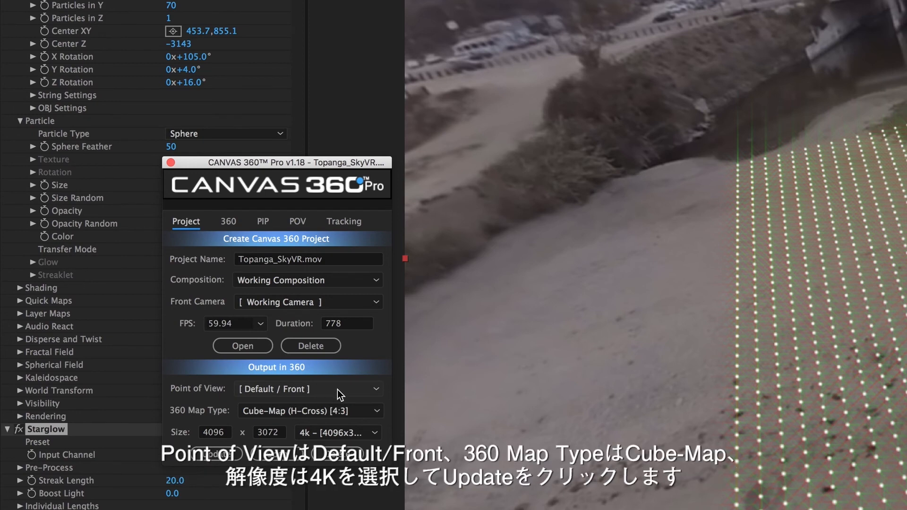
mouse_move(348, 416)
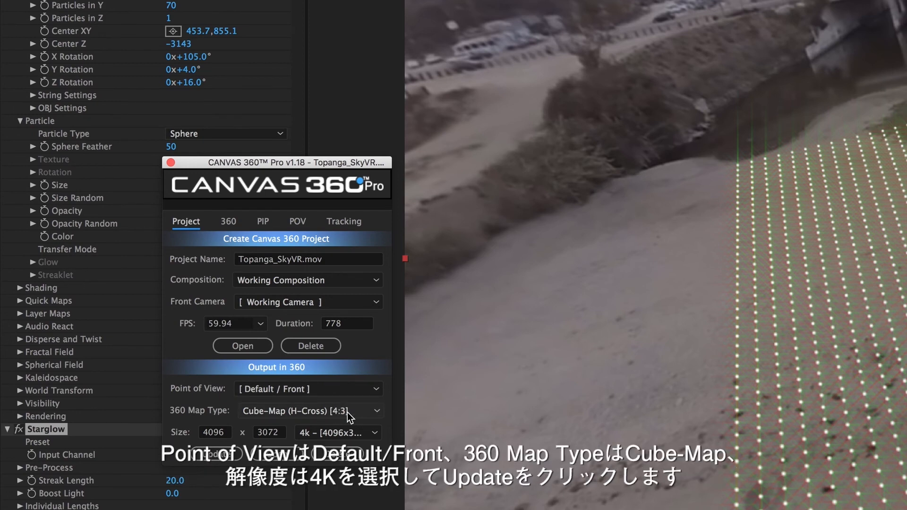